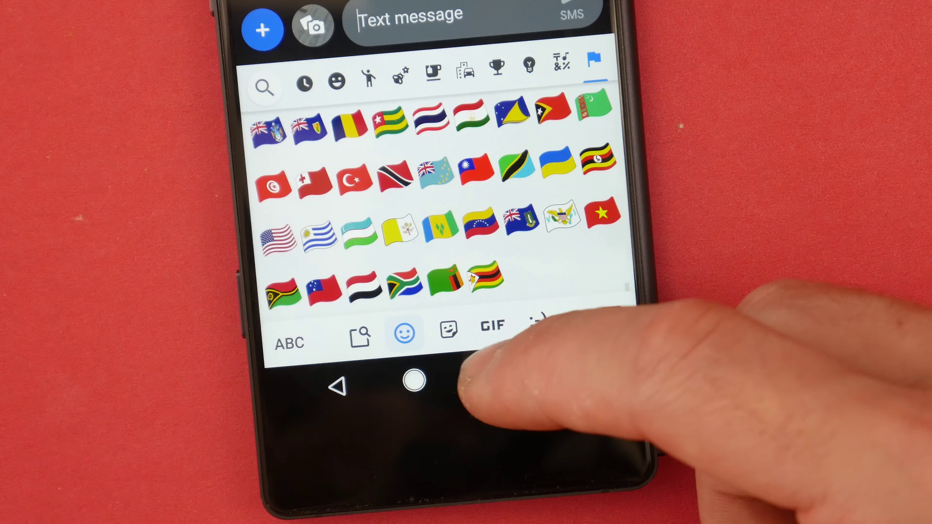
Step: Select the Flags category to browse the flag emojis in the Messages keyboard
left_click(412, 384)
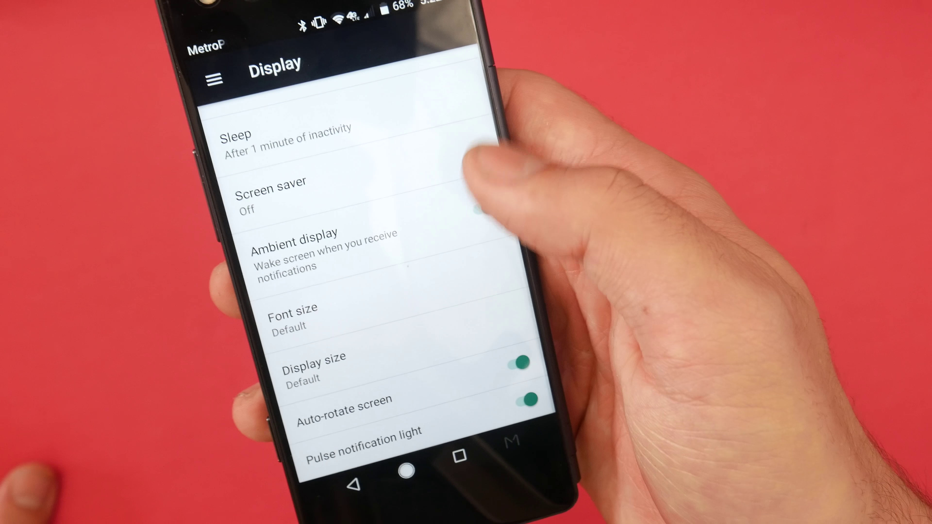
Step: Scroll the Display settings to reveal brightness, Night Light, wallpaper and theme options
scroll("down", 3)
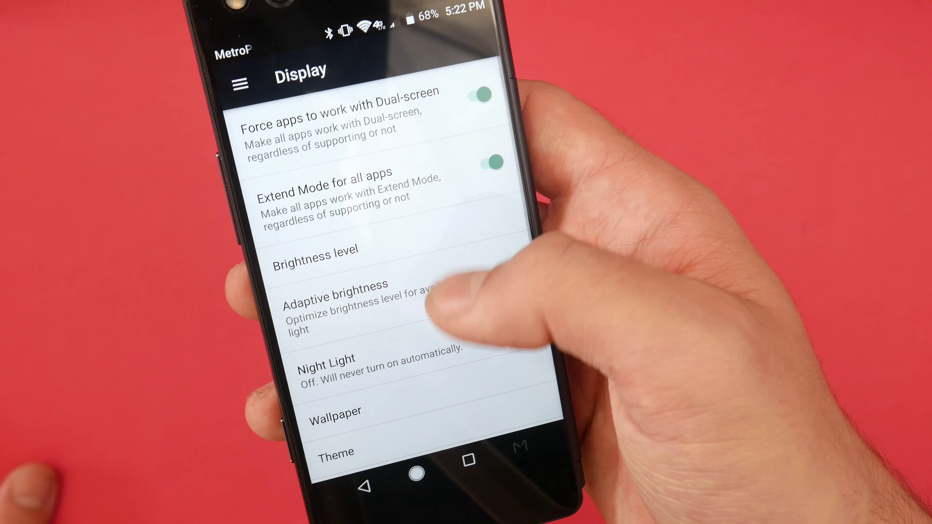